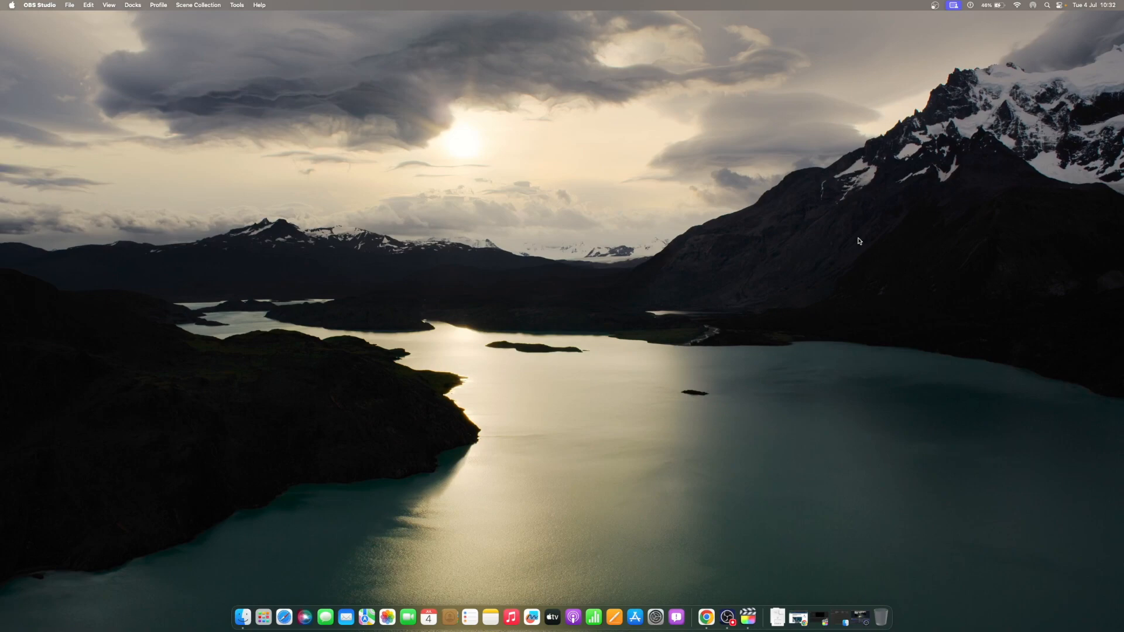
{"action": "mouse_move", "coordinate": [861, 241]}
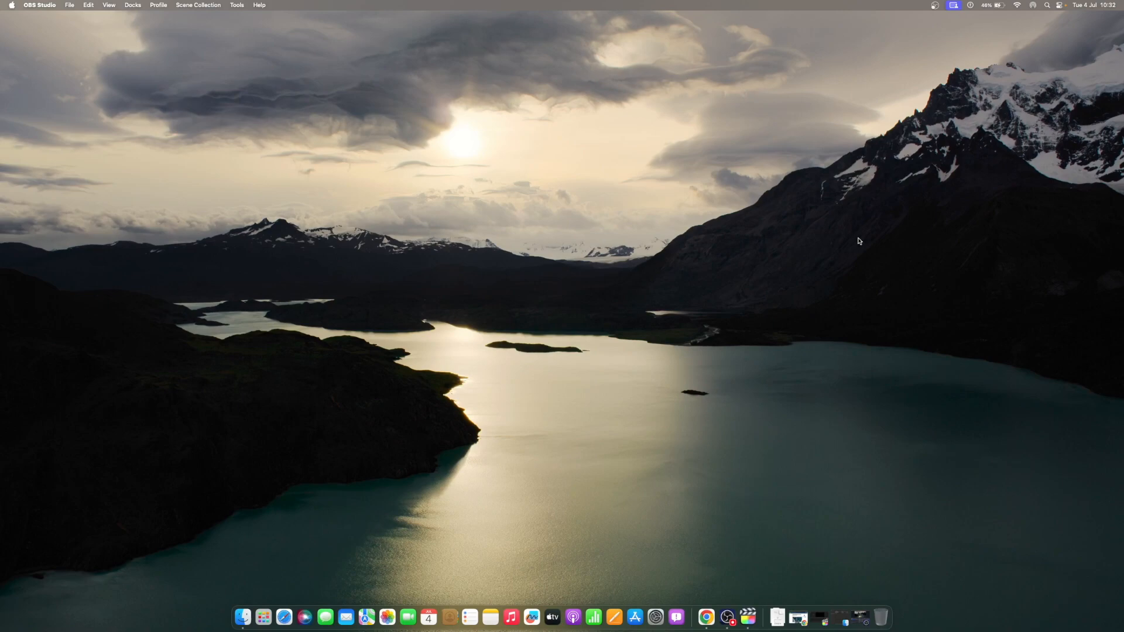
{"action": "mouse_move", "coordinate": [861, 241]}
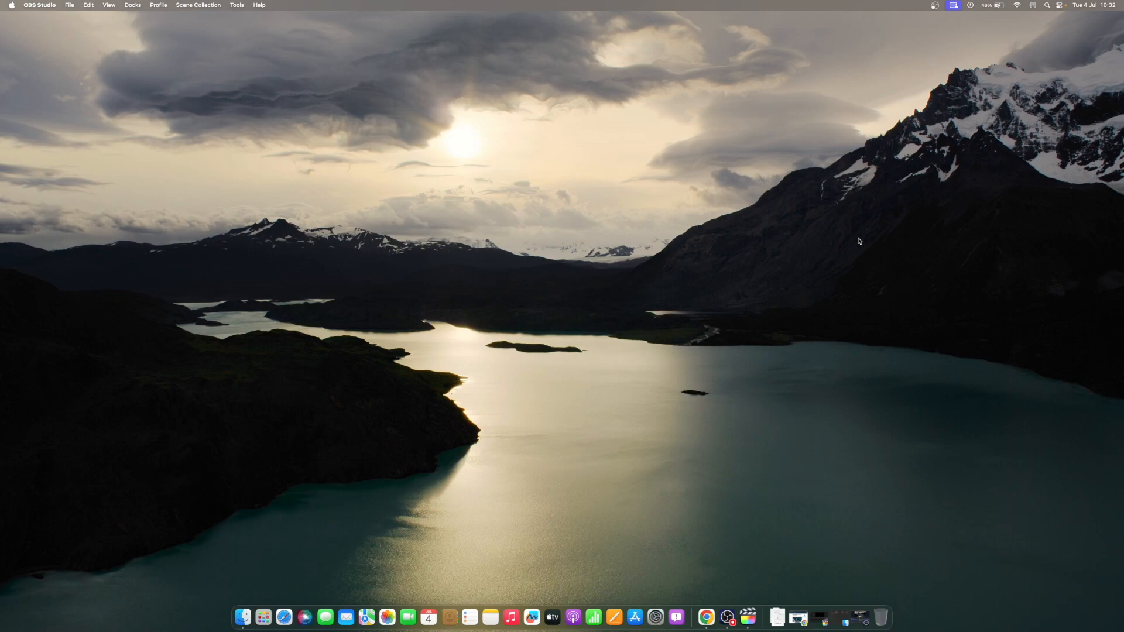
{"action": "mouse_move", "coordinate": [861, 241]}
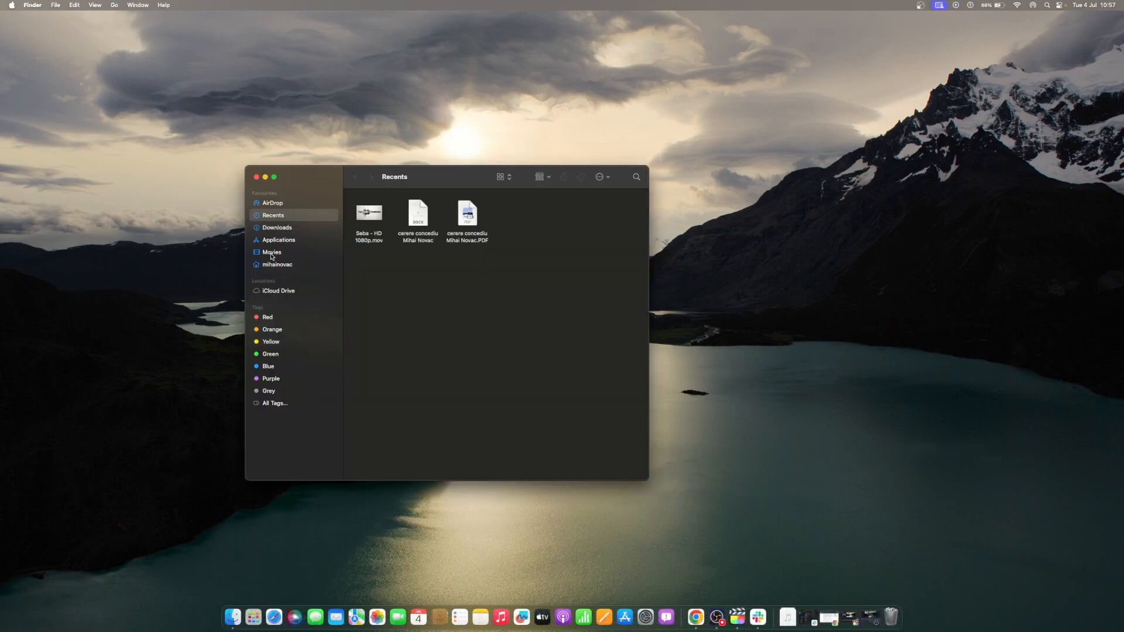
Step: Show GarageBand's package contents from Applications and enter its Contents folder
{"action": "left_click", "coordinate": [279, 238]}
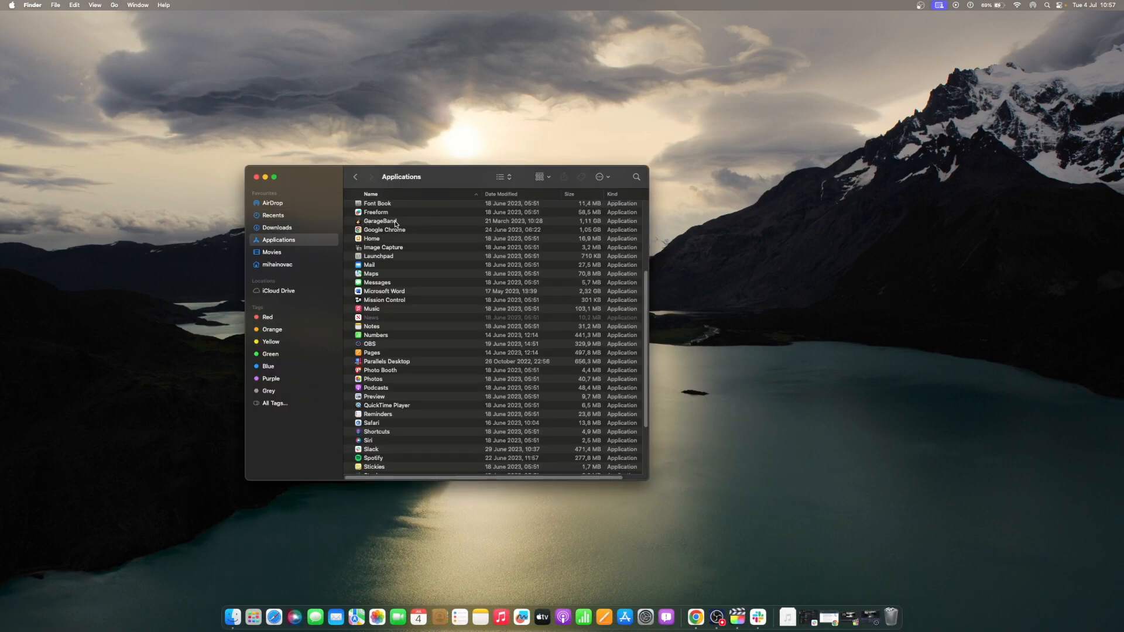
{"action": "right_click", "coordinate": [380, 221]}
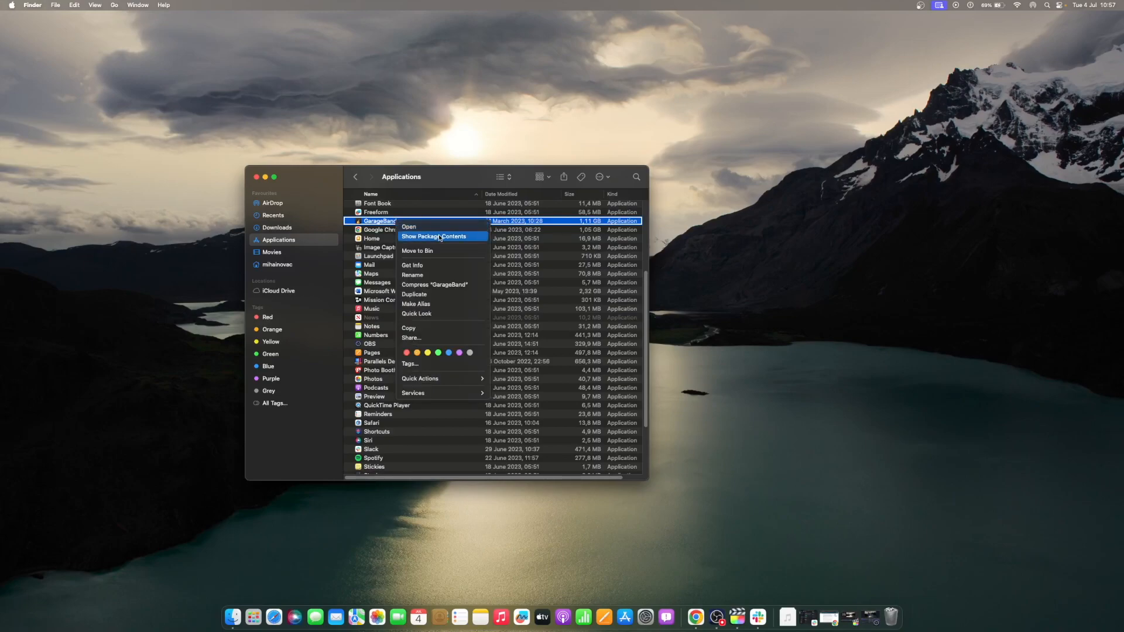
{"action": "left_click", "coordinate": [433, 235]}
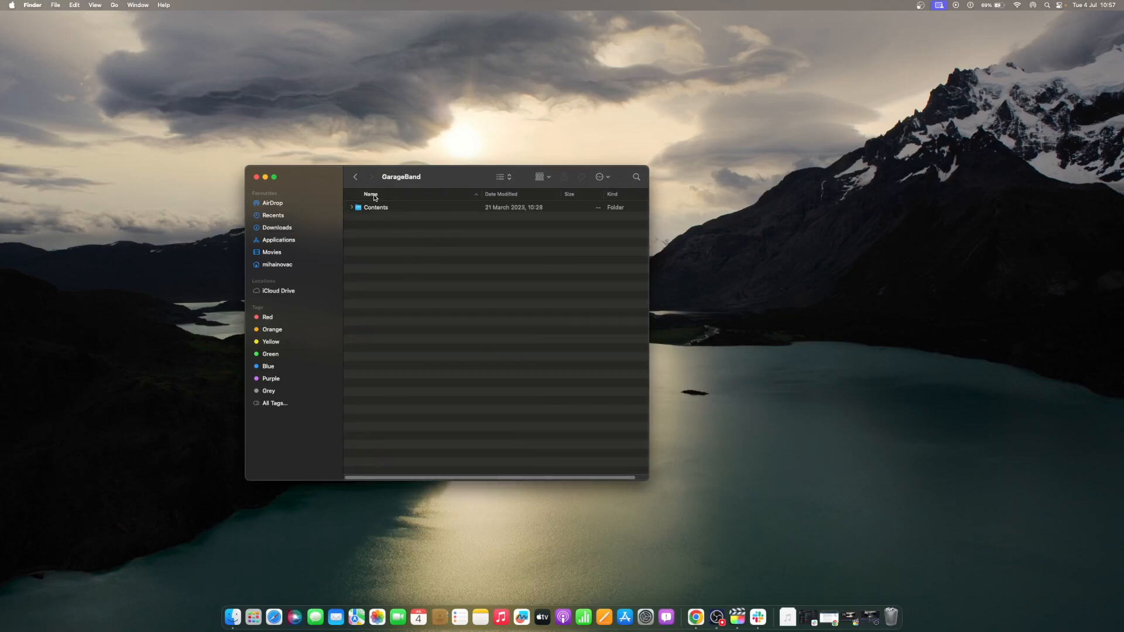
{"action": "double_click", "coordinate": [376, 208]}
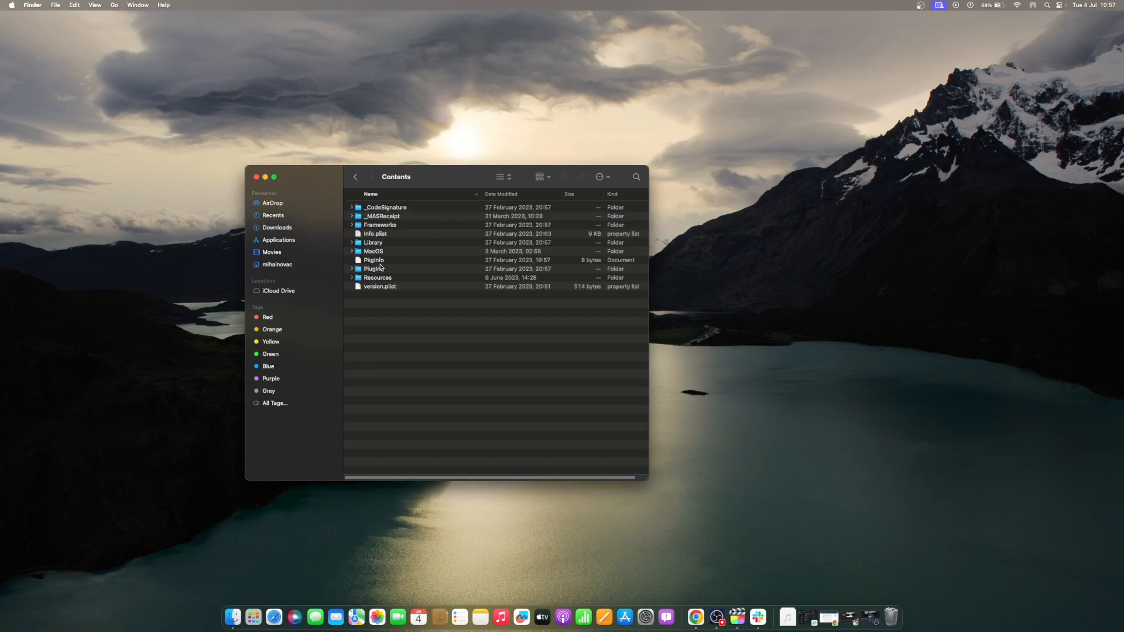
Step: Close the Finder window so only the empty desktop remains
{"action": "right_click", "coordinate": [373, 269]}
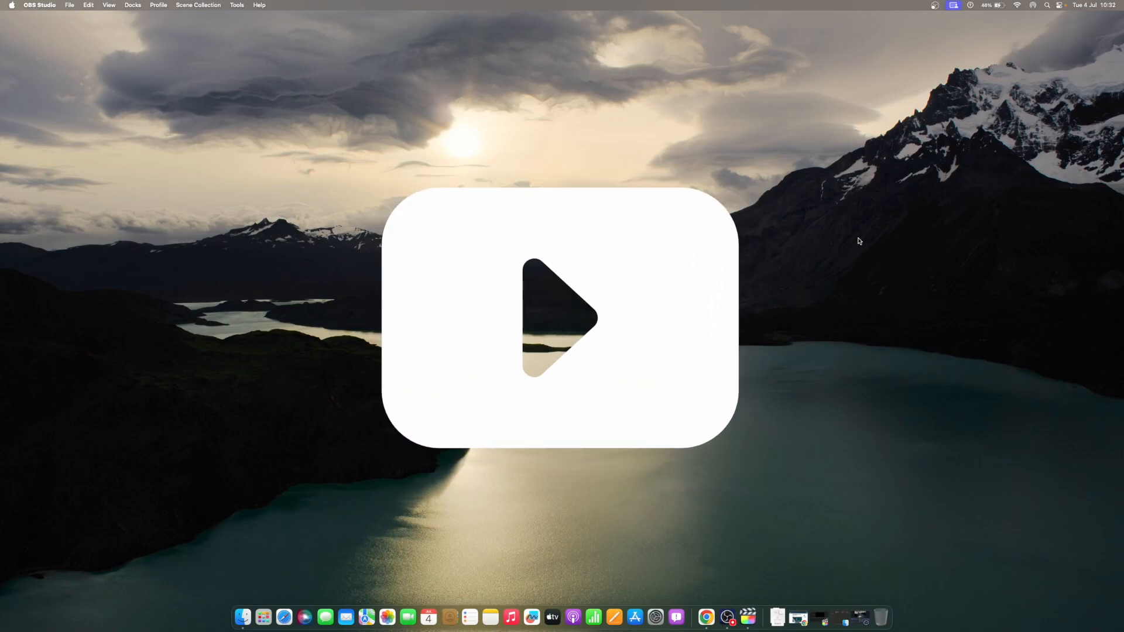
{"action": "left_click", "coordinate": [561, 317]}
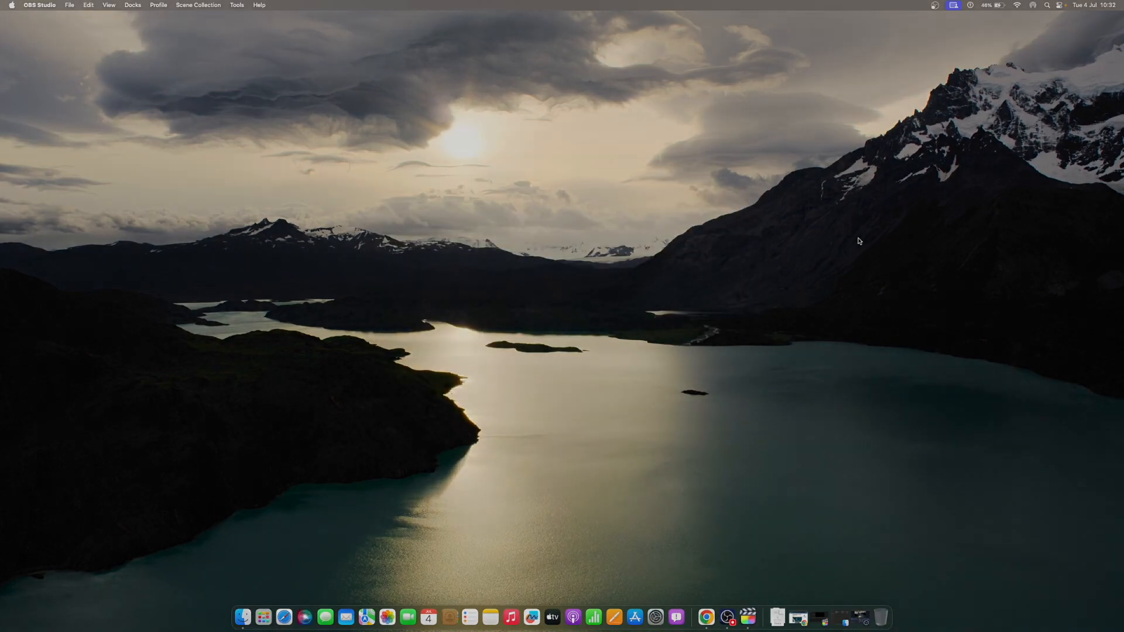